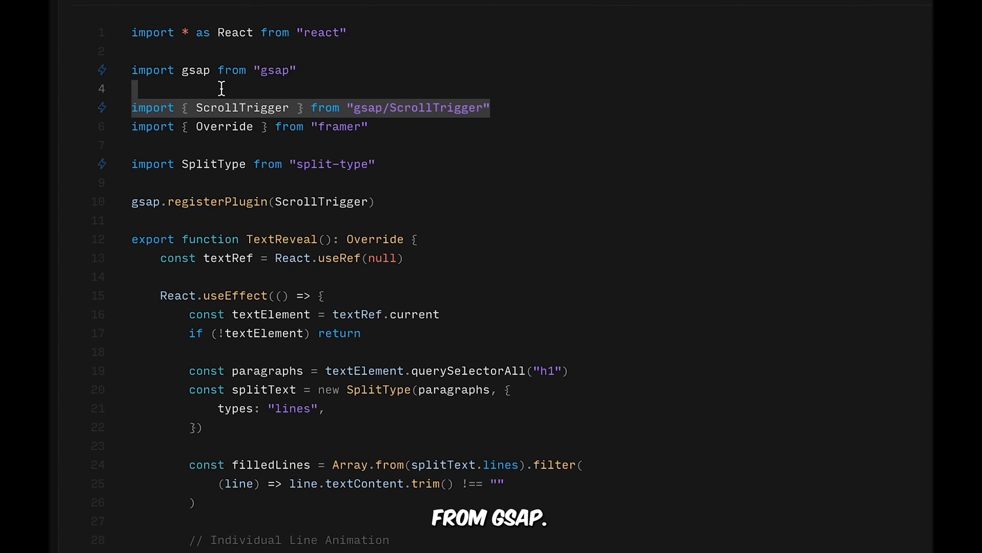
Review the ScrollTrigger import and plugin registration in the override code
{"action": "left_click", "coordinate": [490, 108]}
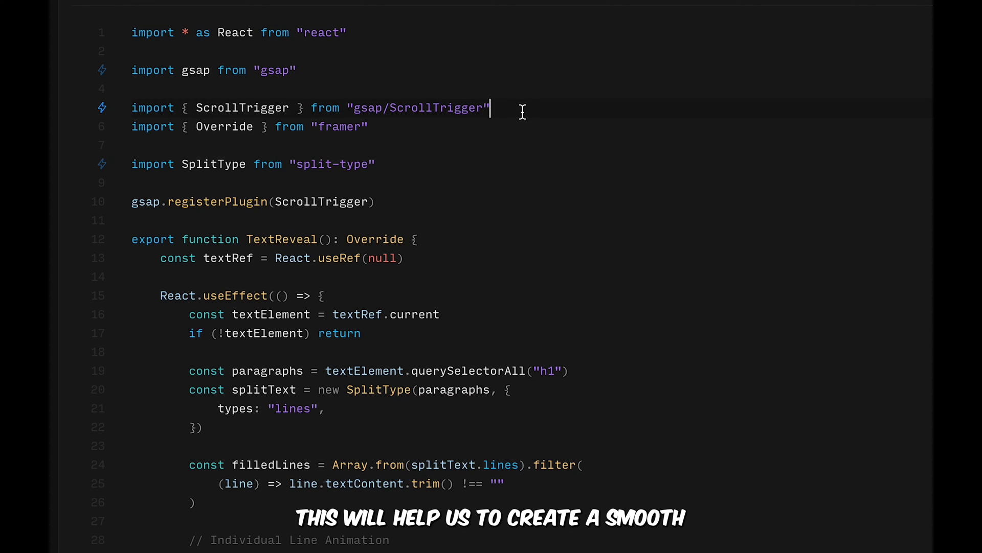
{"action": "mouse_move", "coordinate": [468, 215]}
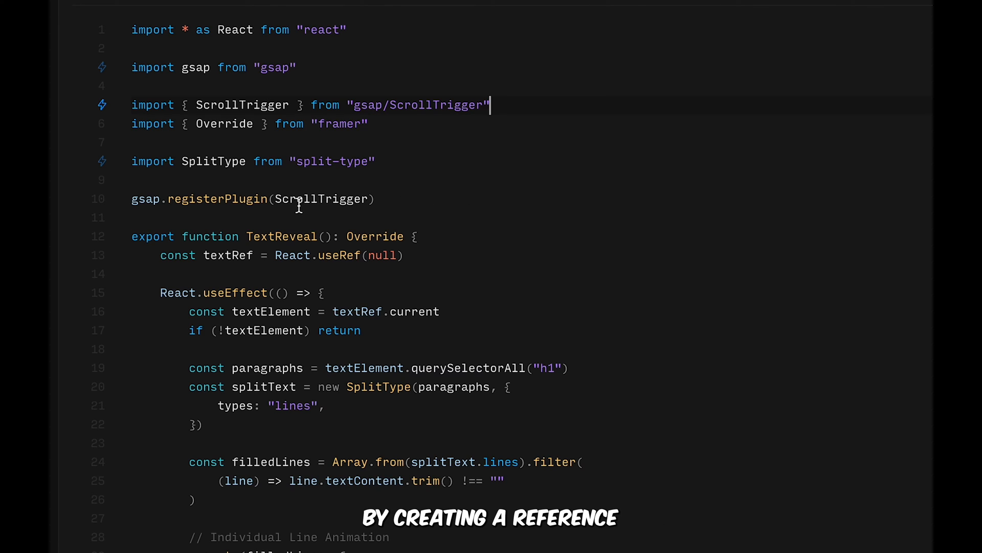
{"action": "double_click", "coordinate": [280, 237]}
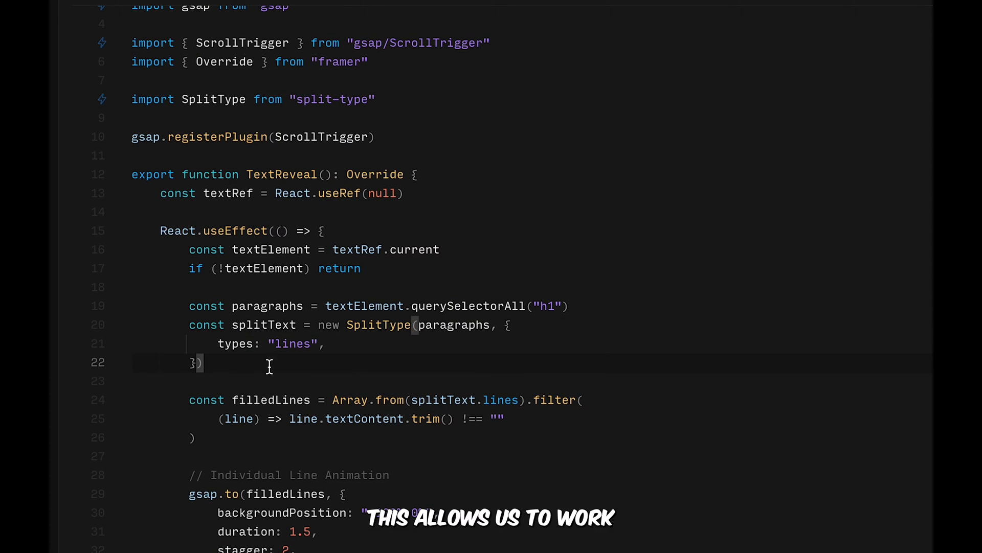
{"action": "scroll", "scroll_direction": "down", "scroll_amount": 3}
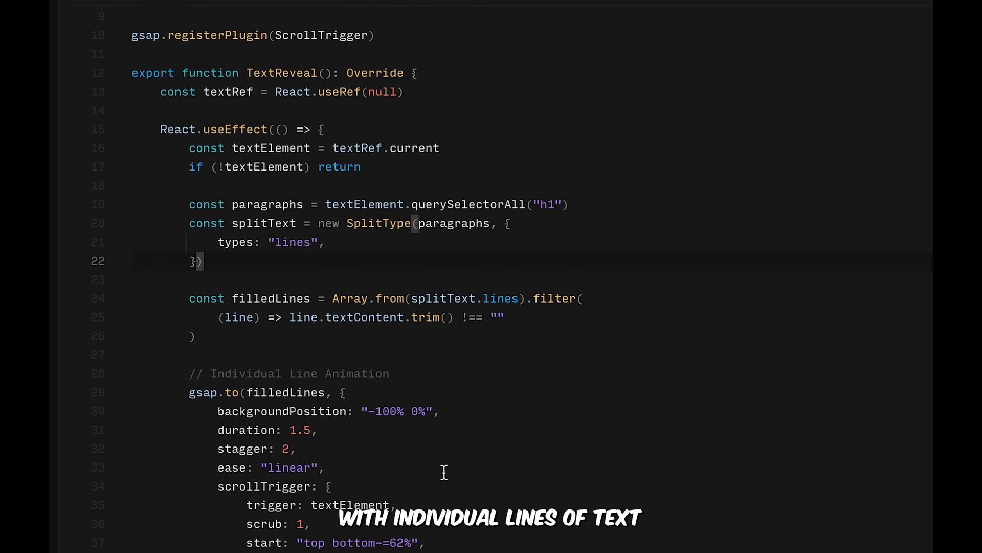
{"action": "mouse_move", "coordinate": [379, 275]}
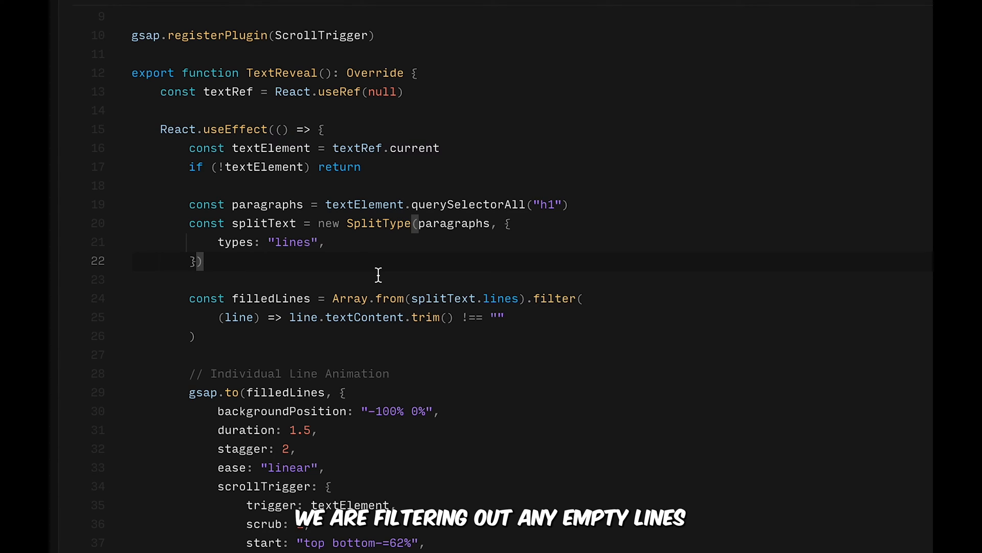
{"action": "mouse_move", "coordinate": [424, 295]}
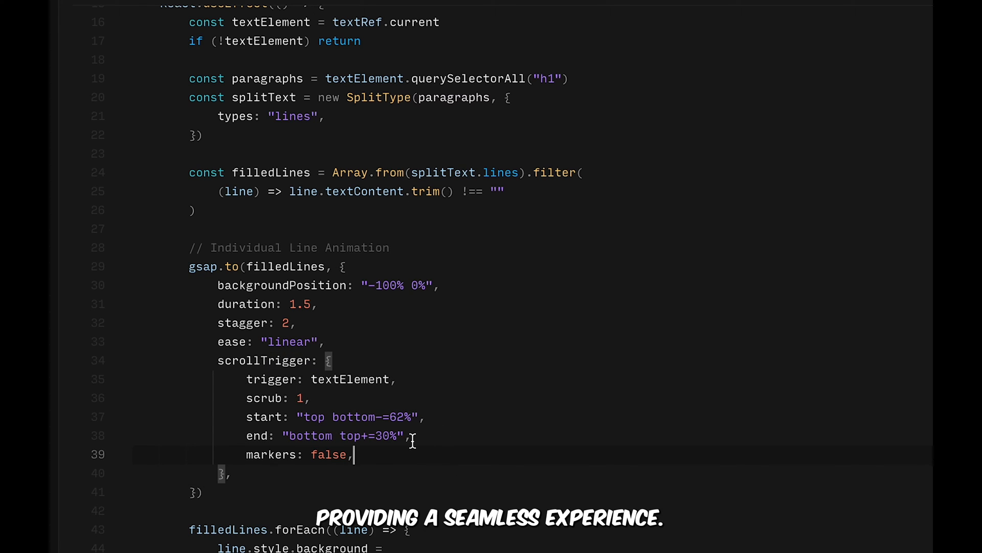
{"action": "scroll", "scroll_direction": "down", "scroll_amount": 3}
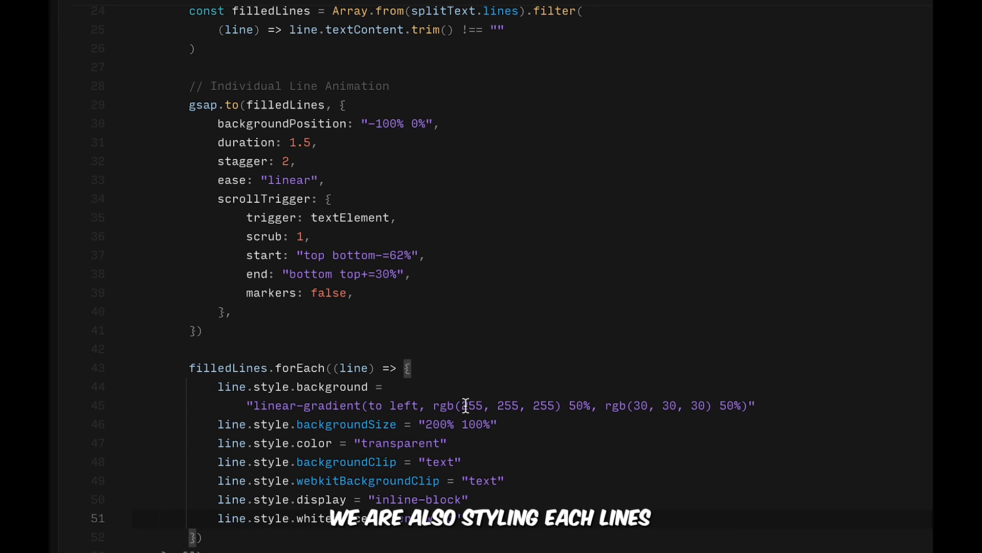
{"action": "mouse_move", "coordinate": [767, 411]}
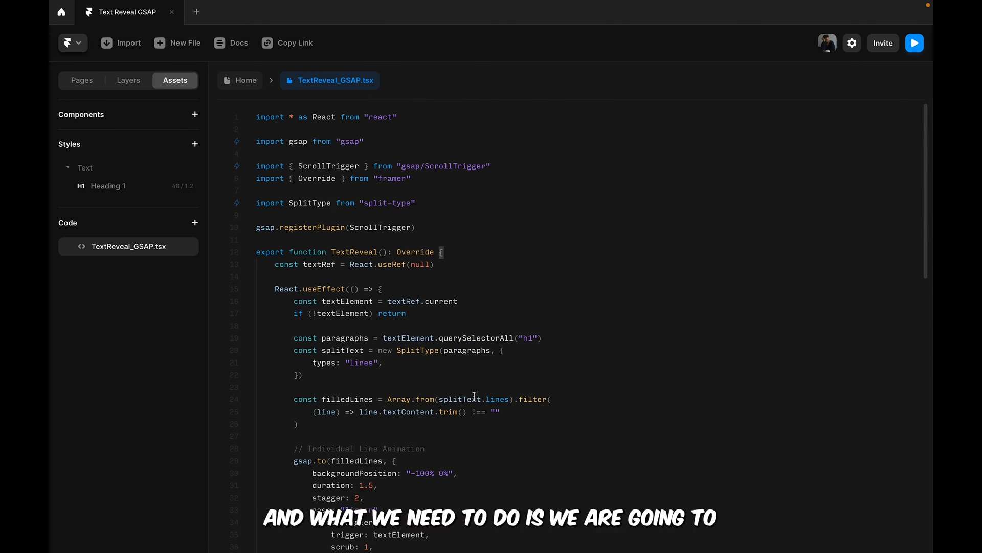
{"action": "scroll", "scroll_direction": "down", "scroll_amount": 3}
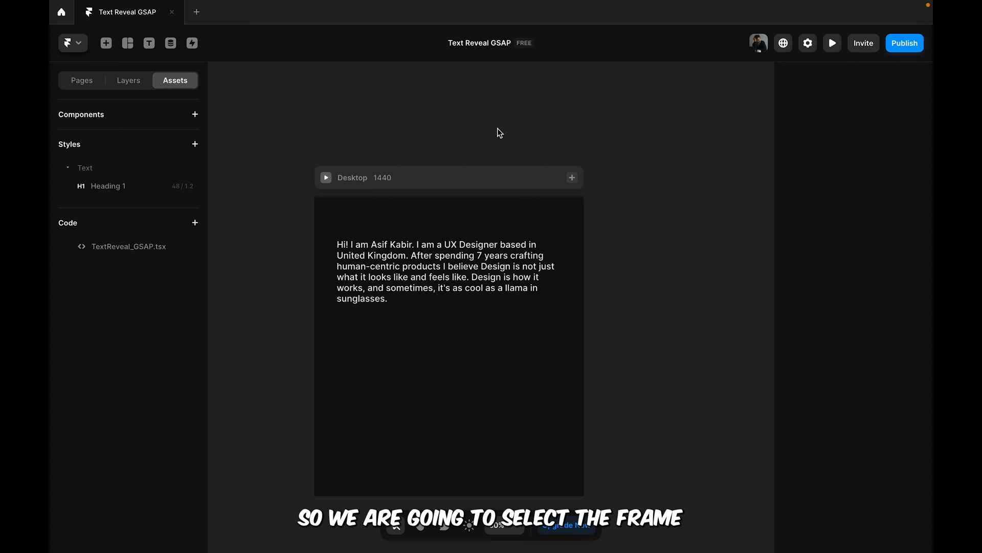
Select the paragraph and keep TextReveal_GSAP as its code override file
{"action": "left_click", "coordinate": [446, 271]}
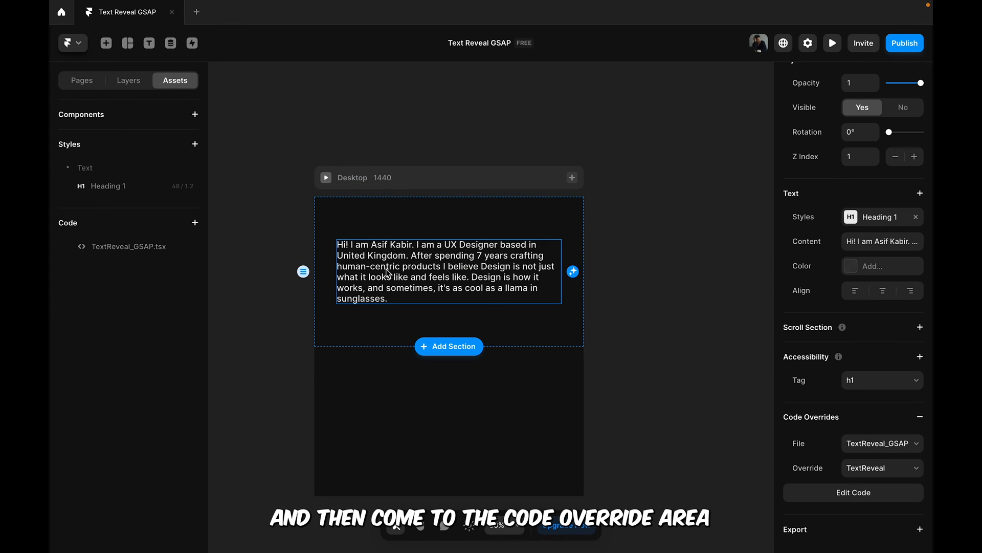
{"action": "mouse_move", "coordinate": [843, 173]}
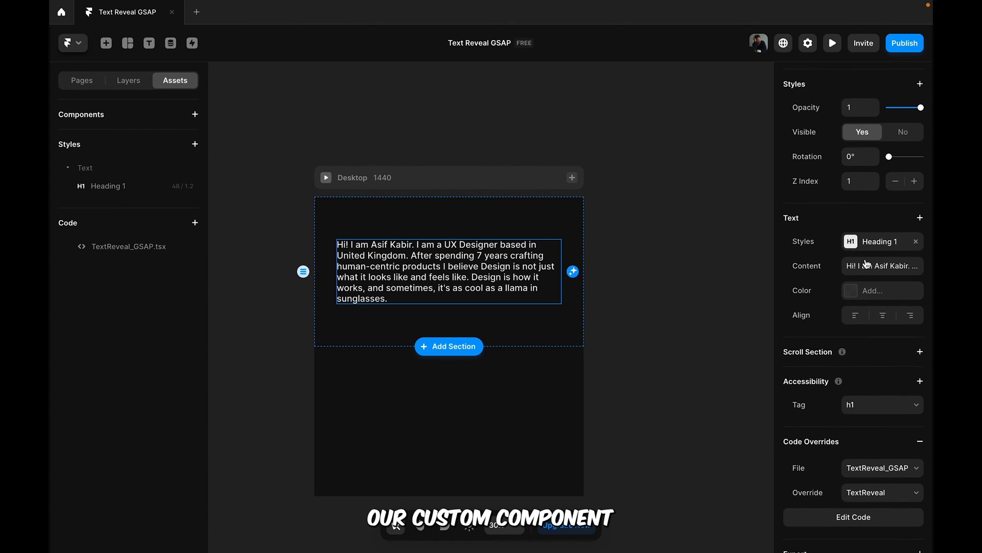
{"action": "left_click", "coordinate": [882, 467]}
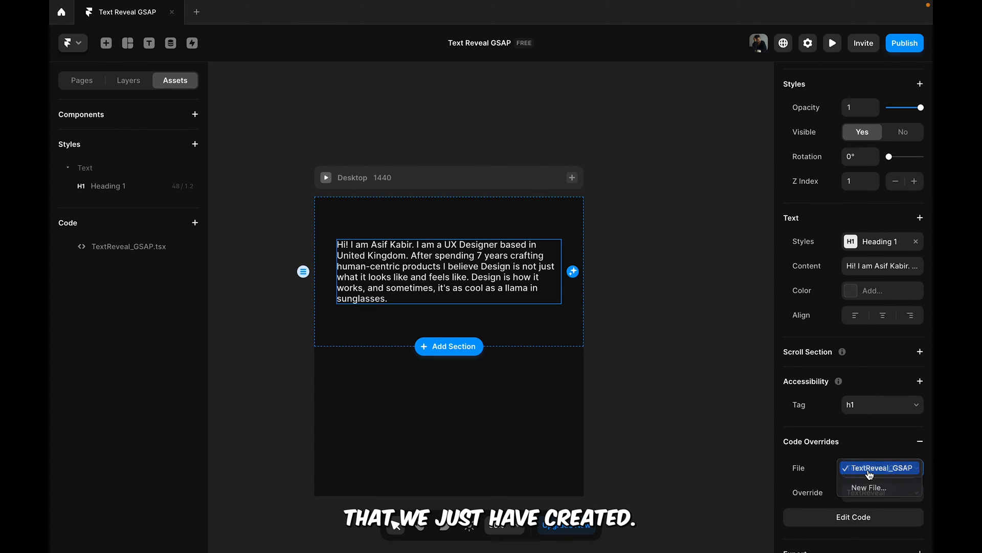
{"action": "left_click", "coordinate": [880, 468]}
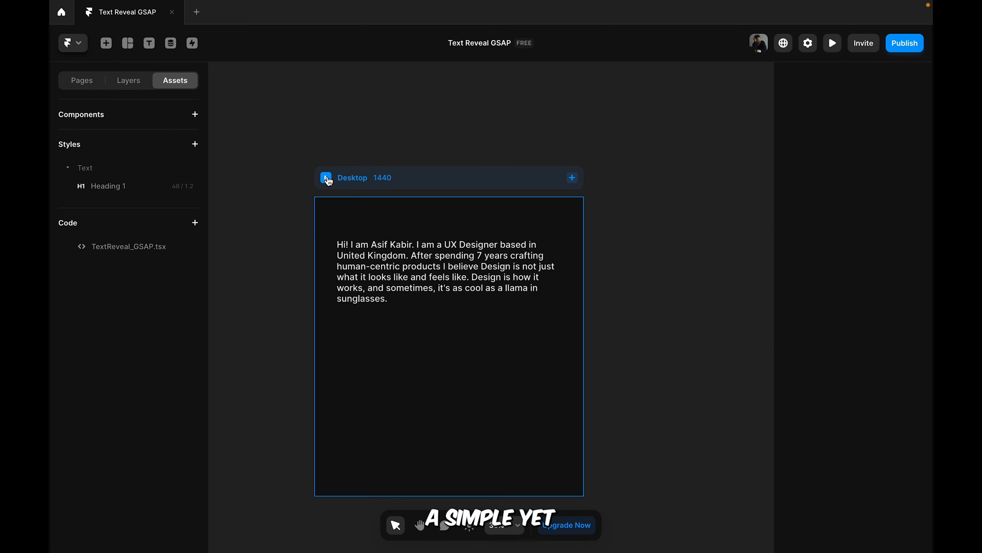
Preview the Desktop page and scroll to watch each paragraph line light up white
{"action": "left_click", "coordinate": [832, 43]}
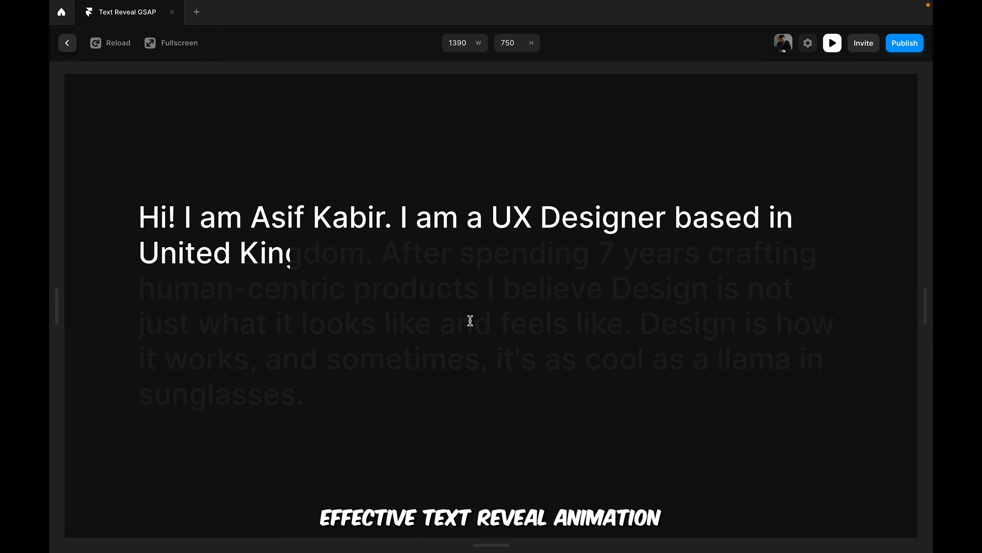
{"action": "scroll", "scroll_direction": "down", "scroll_amount": 3}
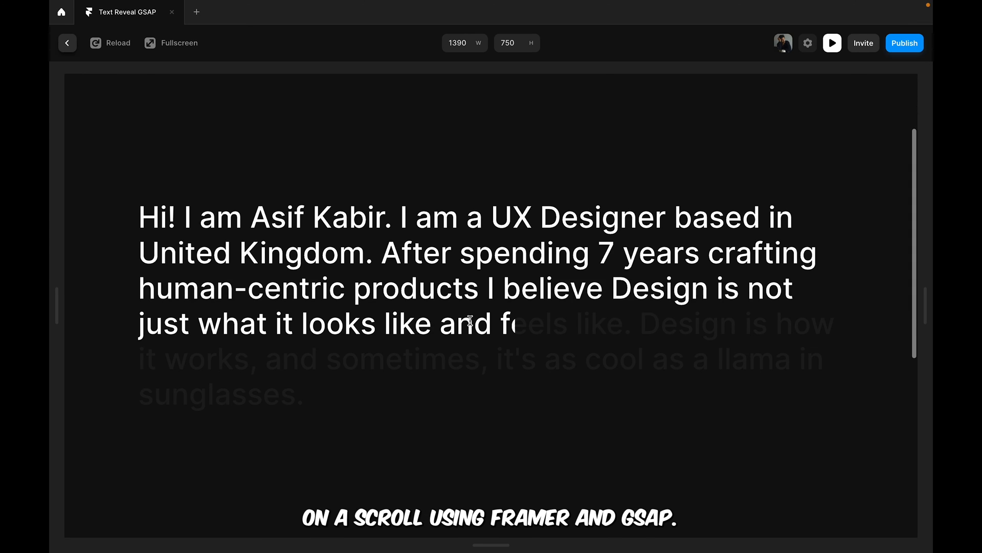
{"action": "scroll", "scroll_direction": "down", "scroll_amount": 3}
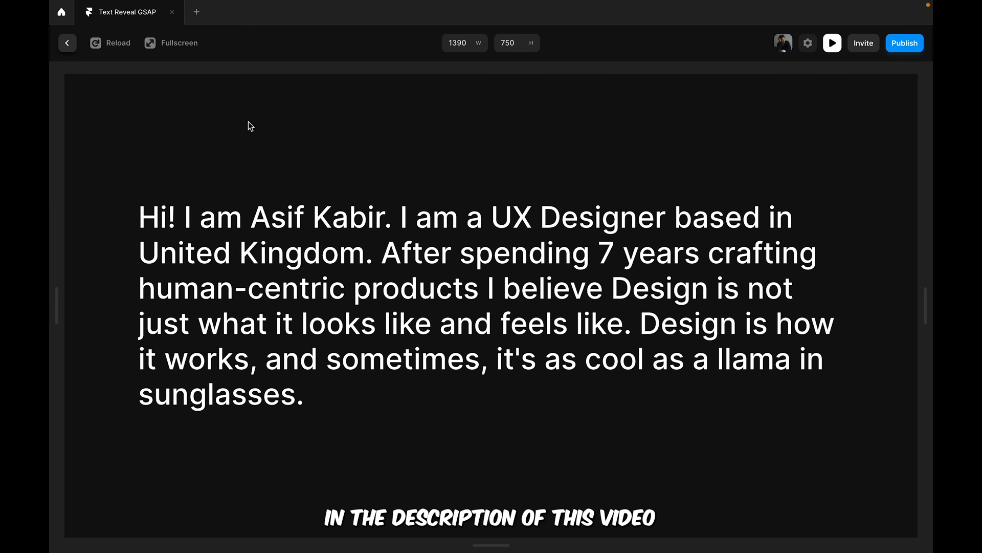
Exit the preview and reopen TextReveal_GSAP.tsx from the Assets Code list
{"action": "left_click", "coordinate": [66, 43]}
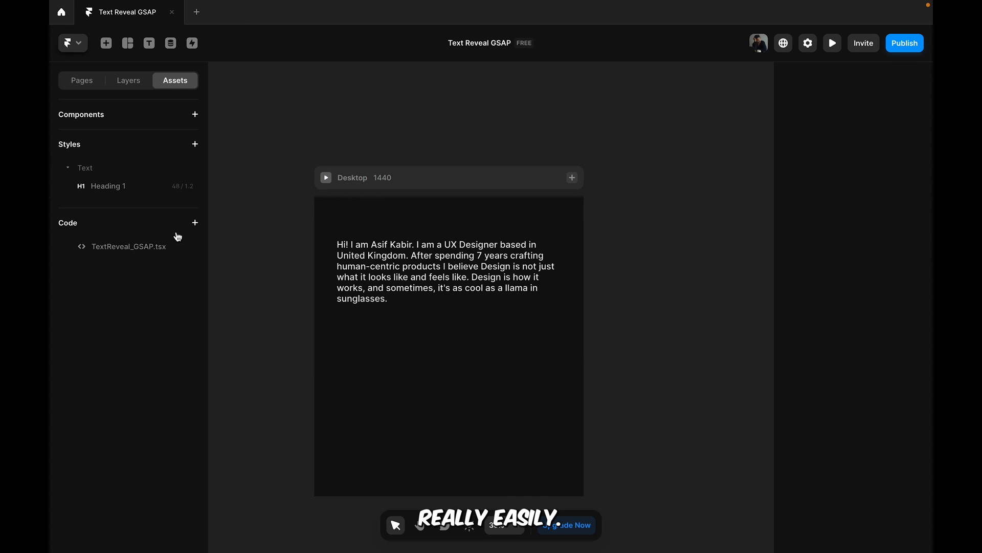
{"action": "left_click", "coordinate": [129, 246]}
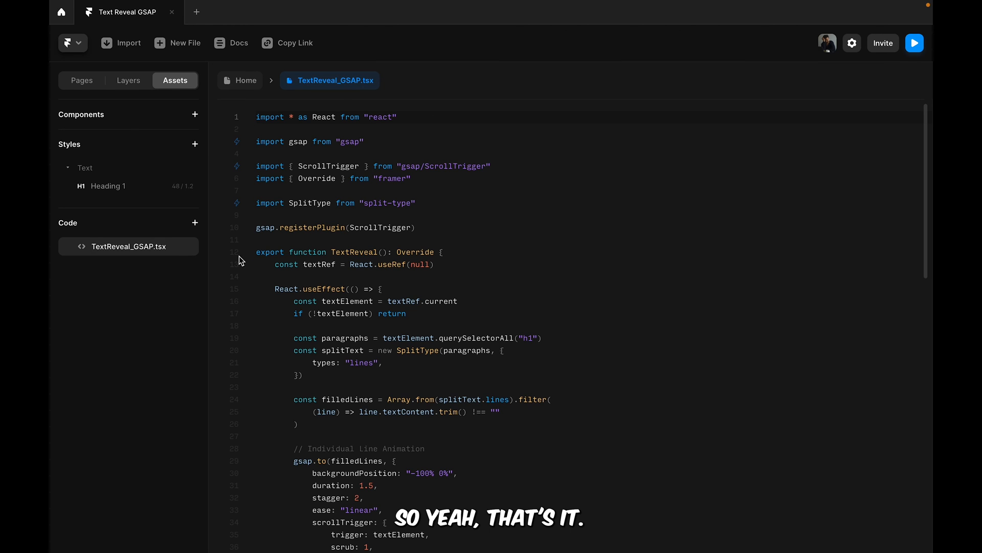